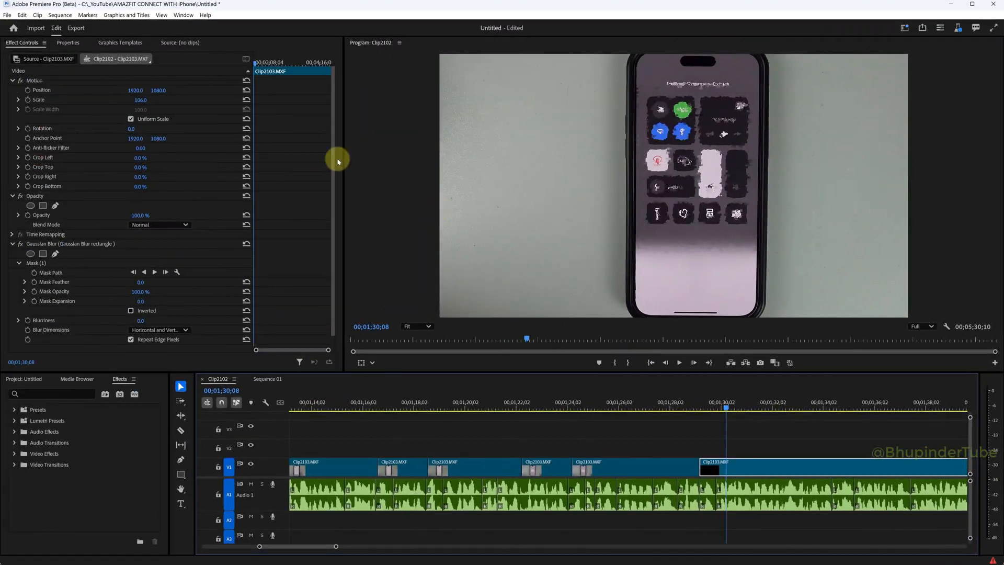
Create a new sequence named Sequence 02 via File > New > Sequence.
click(6, 15)
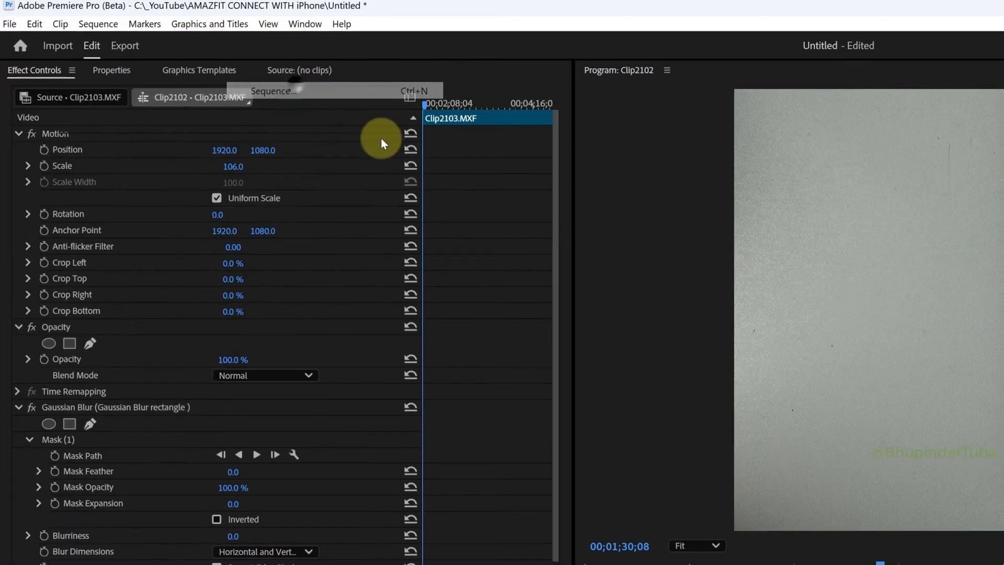
click(274, 91)
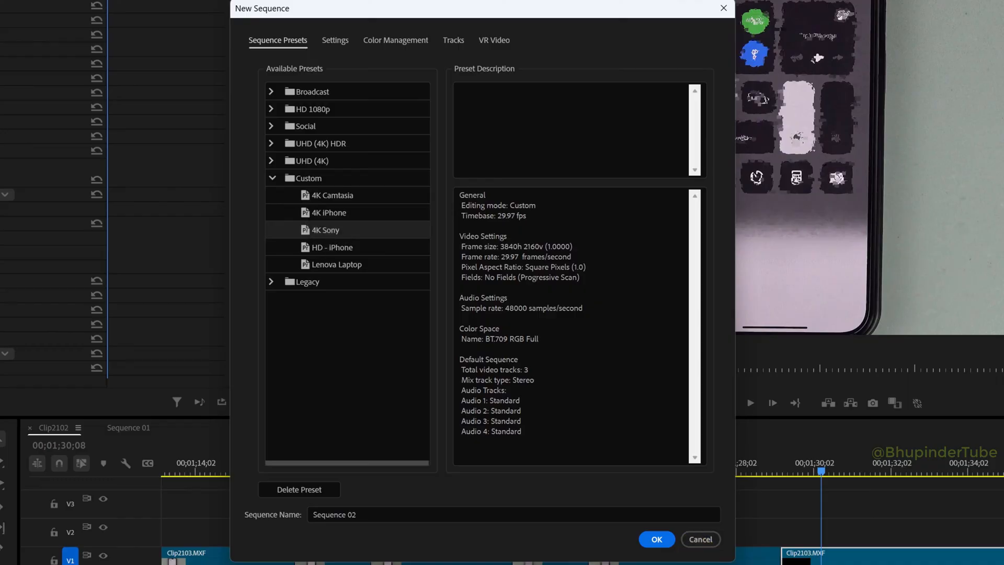
click(655, 538)
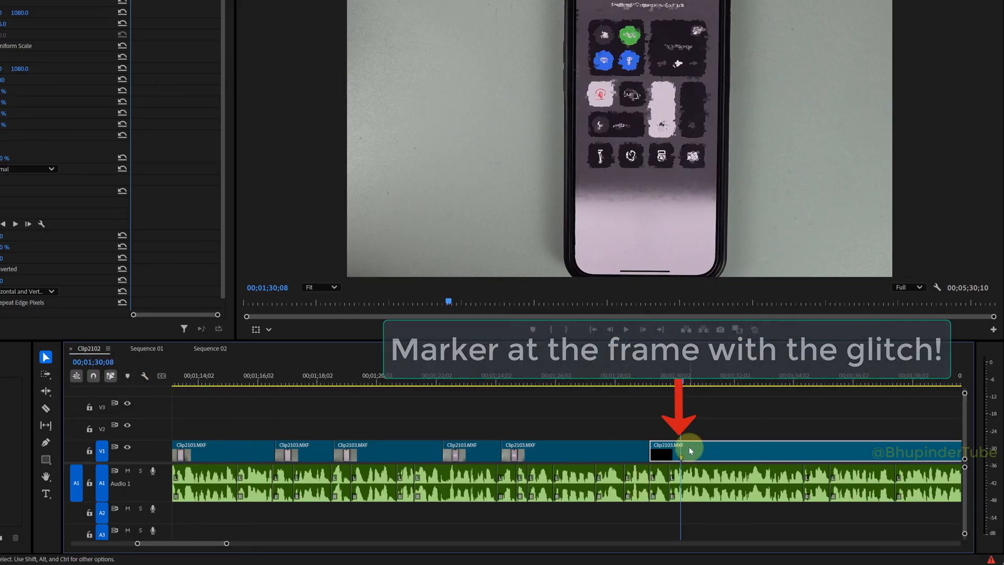
Copy the glitching Clip2103.MXF clip from the timeline for pasting into Sequence 02.
right_click(665, 449)
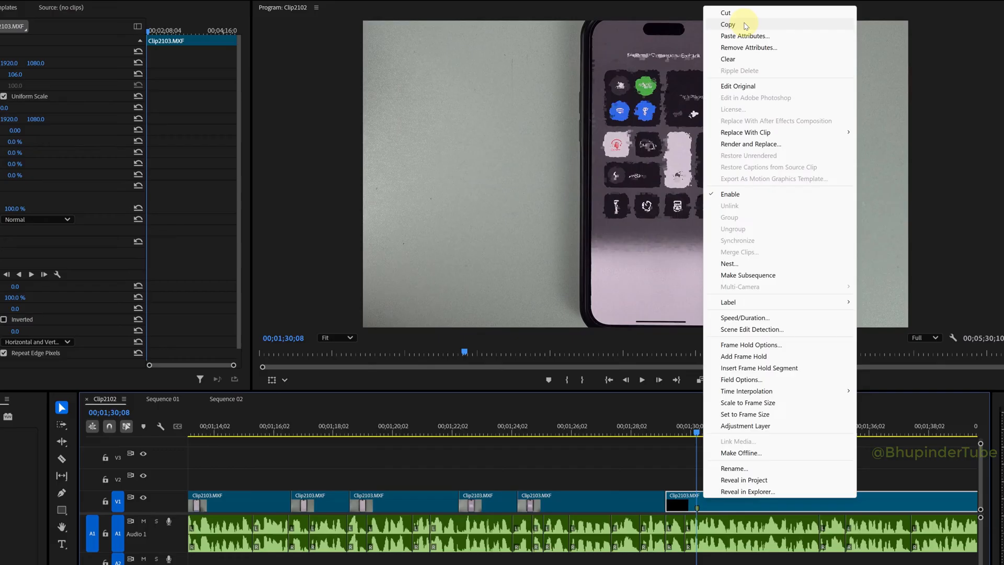
click(226, 398)
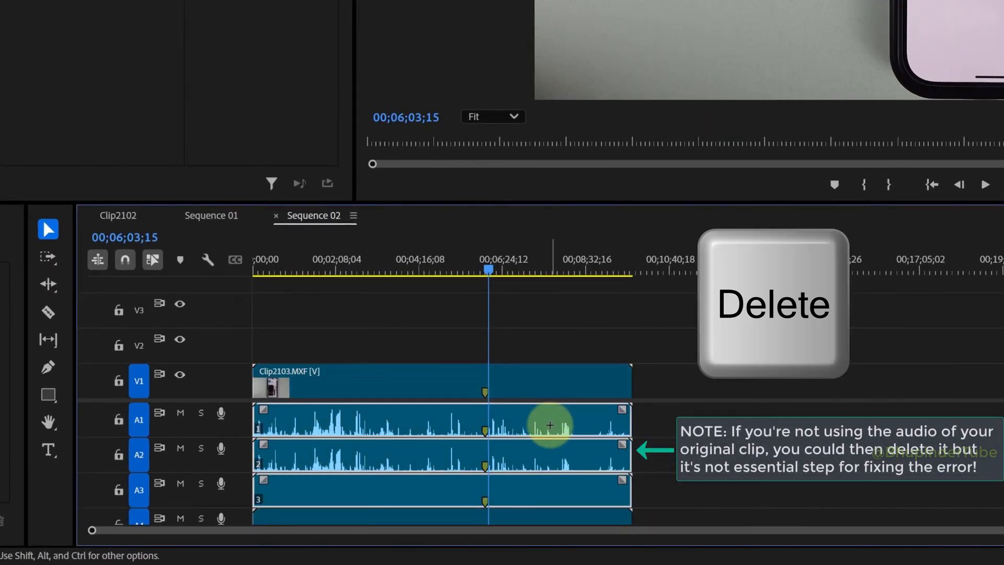
Delete the clip's audio tracks from Sequence 02, leaving video only for export.
key(delete)
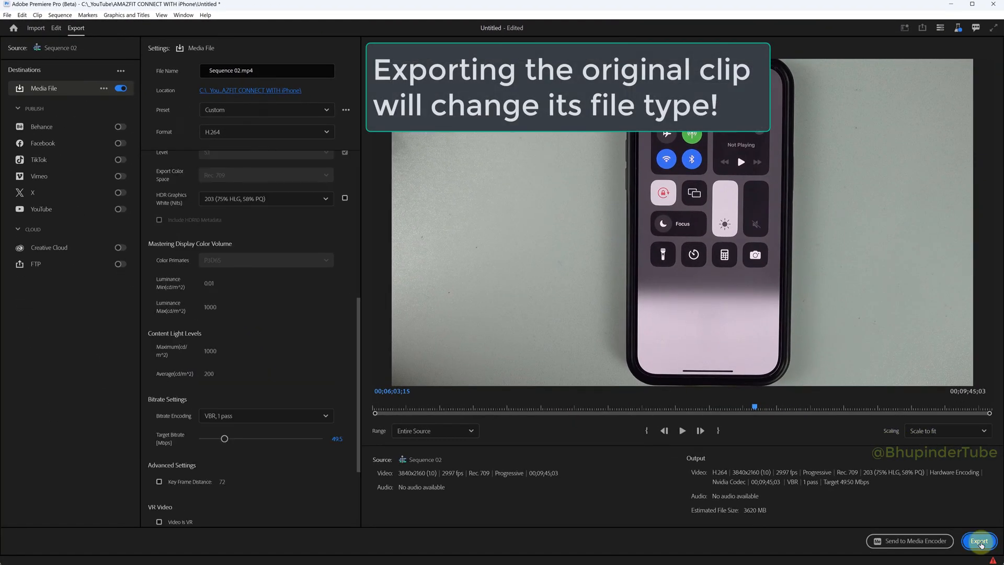
Export Sequence 02 as an MP4 file and return to the Clip2102 sequence.
click(979, 540)
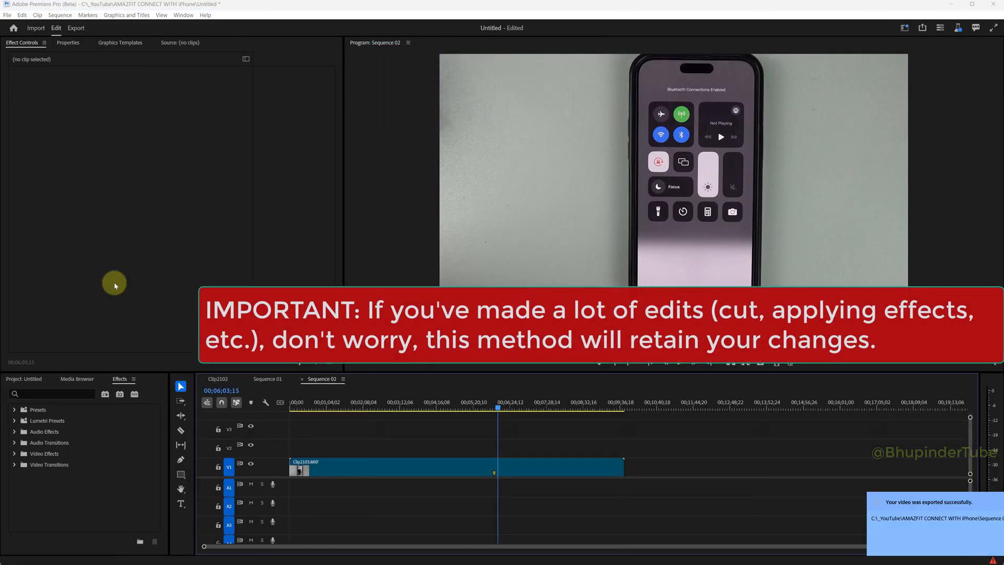
click(217, 379)
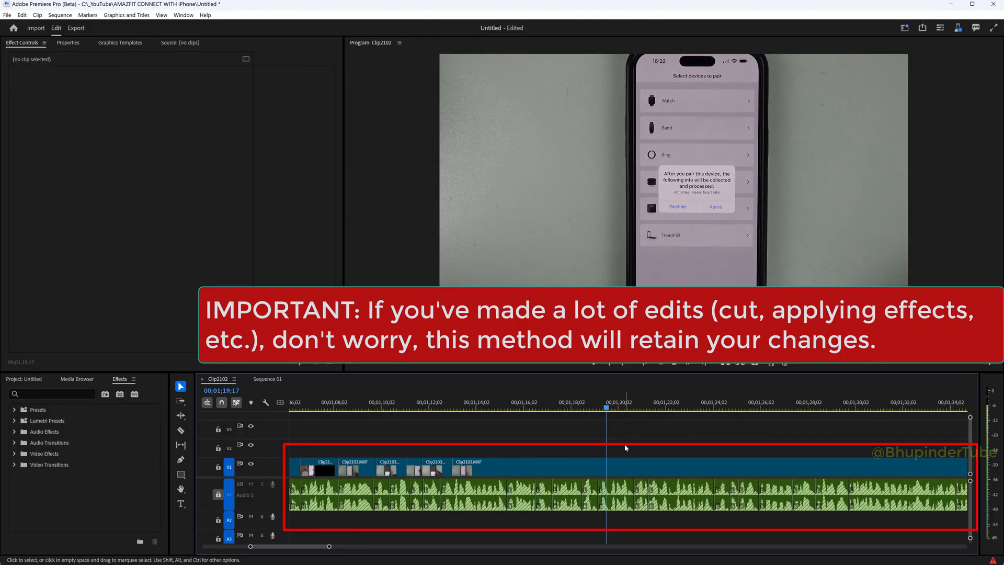
Reveal a Clip2103 timeline piece's Clip2103.MXF source in the Project panel.
click(543, 402)
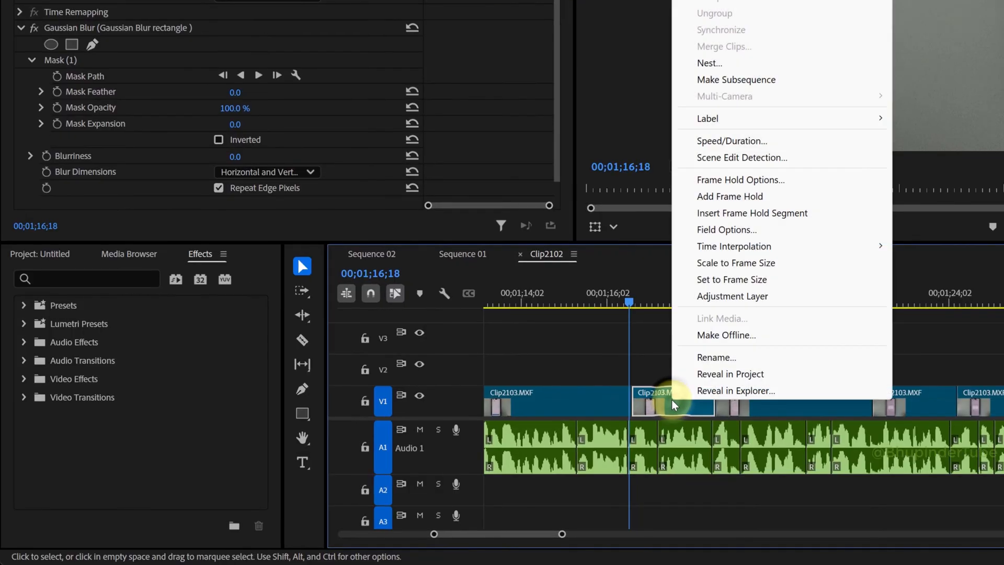
mouse_move(792, 381)
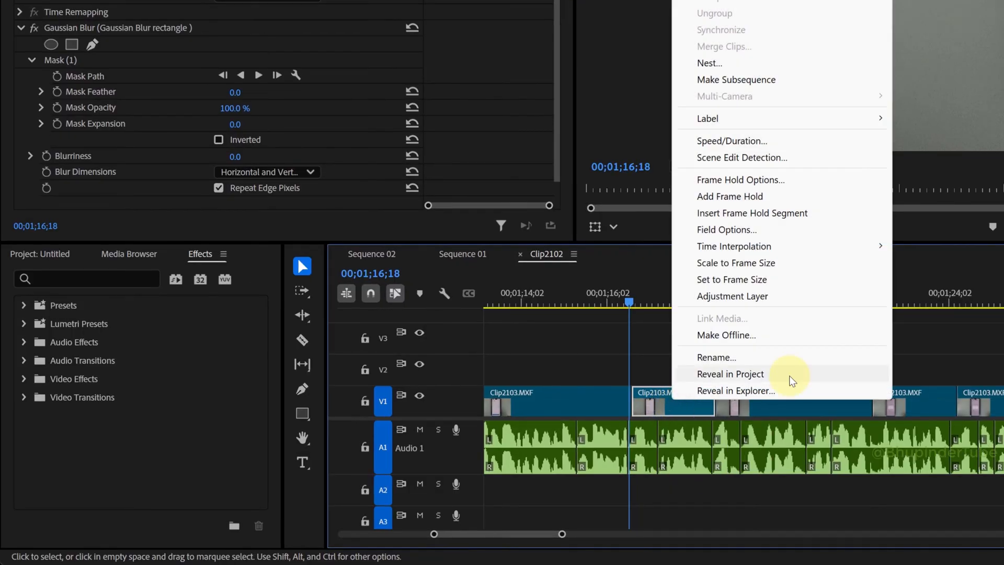
click(729, 374)
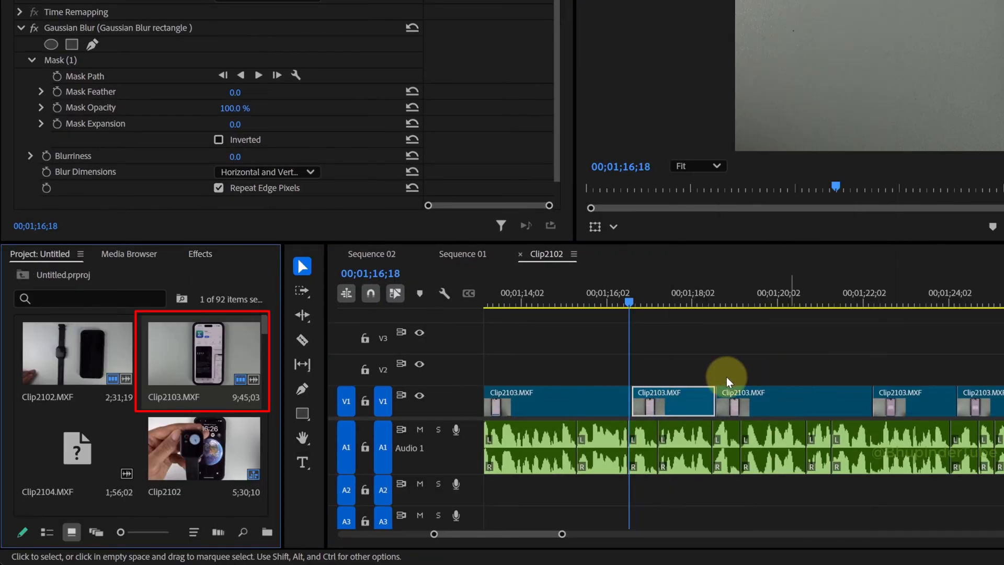
mouse_move(201, 357)
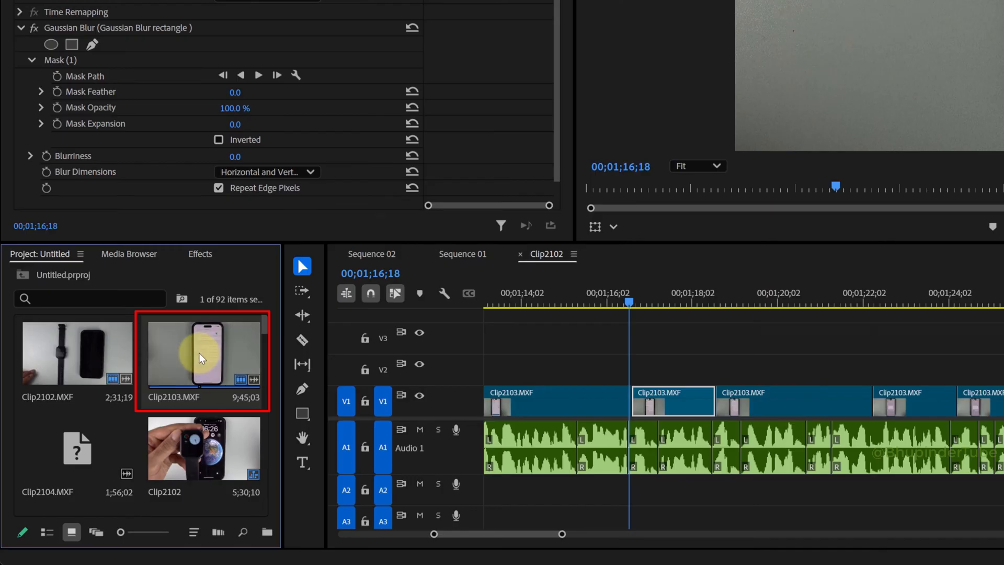
Replace the Clip2103.MXF footage with the exported 'Clip2103 - mp4' file.
right_click(202, 357)
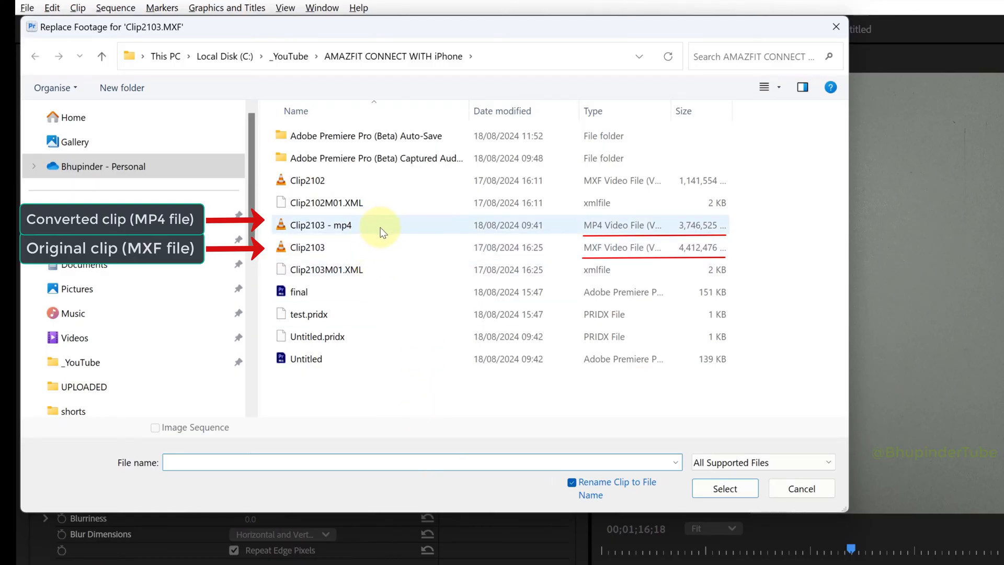
click(320, 225)
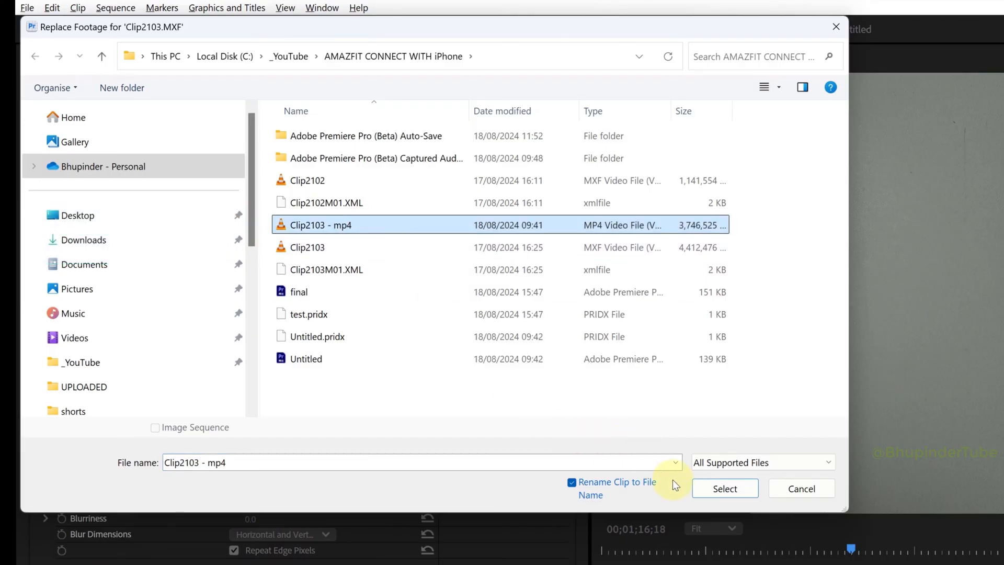
click(724, 488)
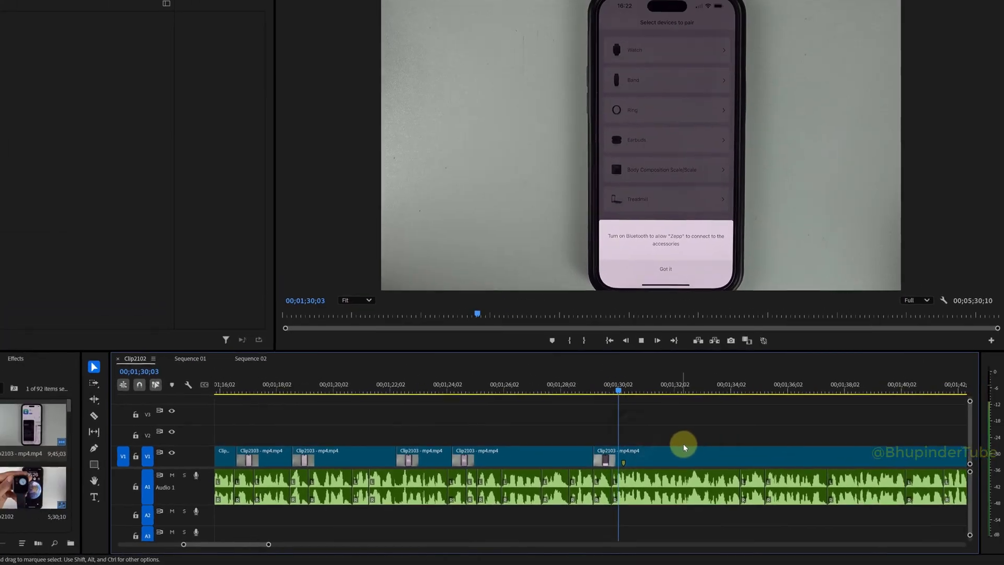
click(615, 389)
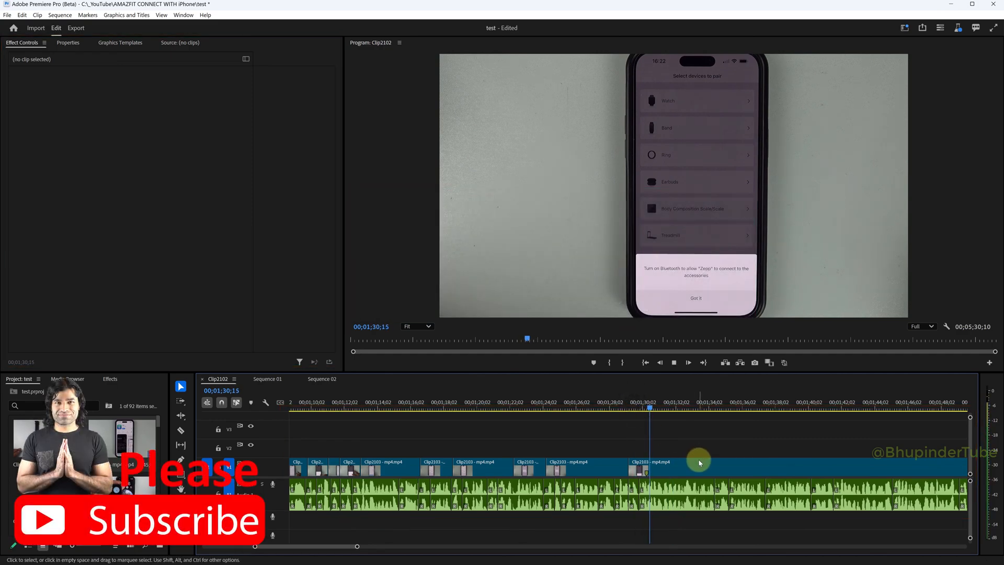
click(645, 407)
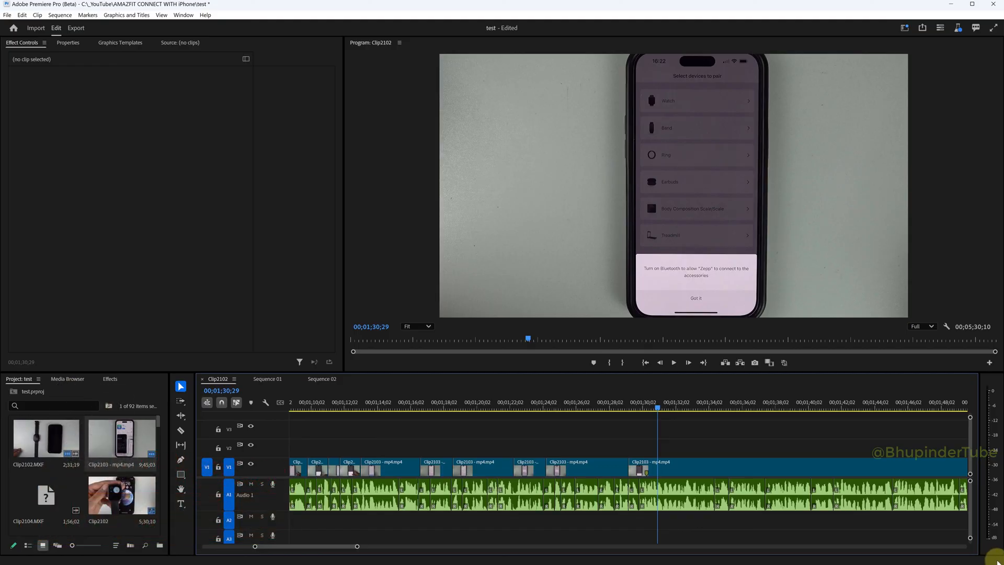
mouse_move(761, 477)
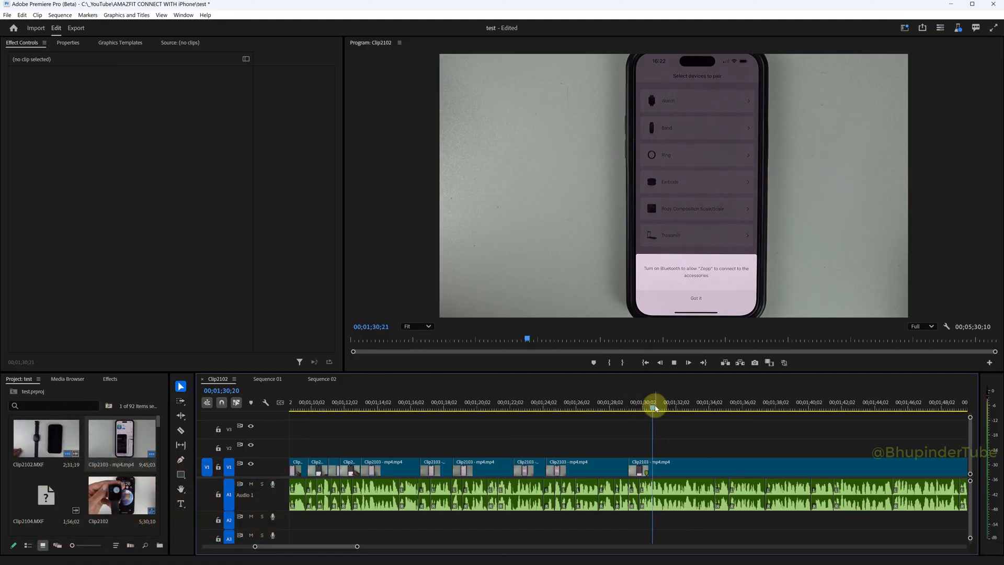
click(613, 402)
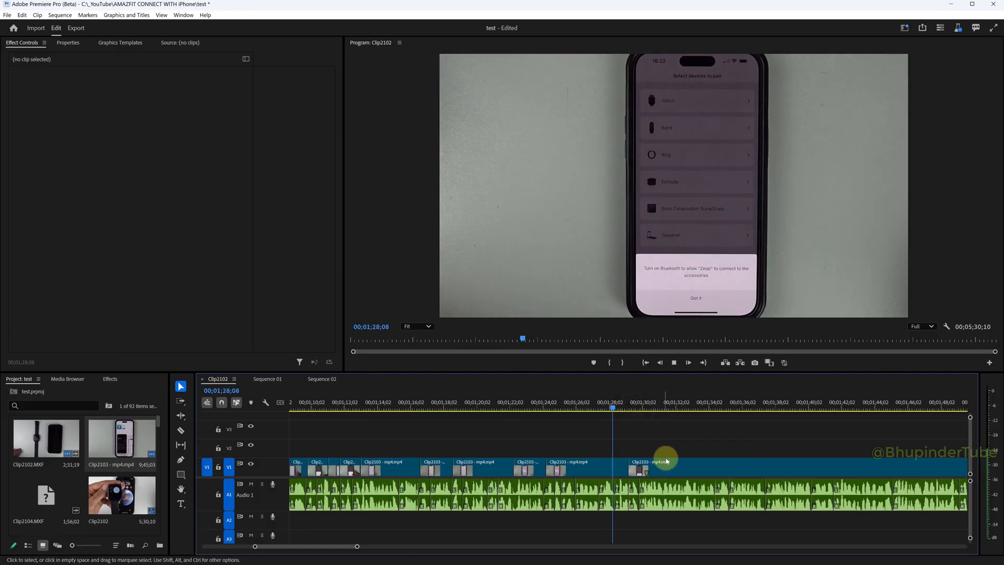